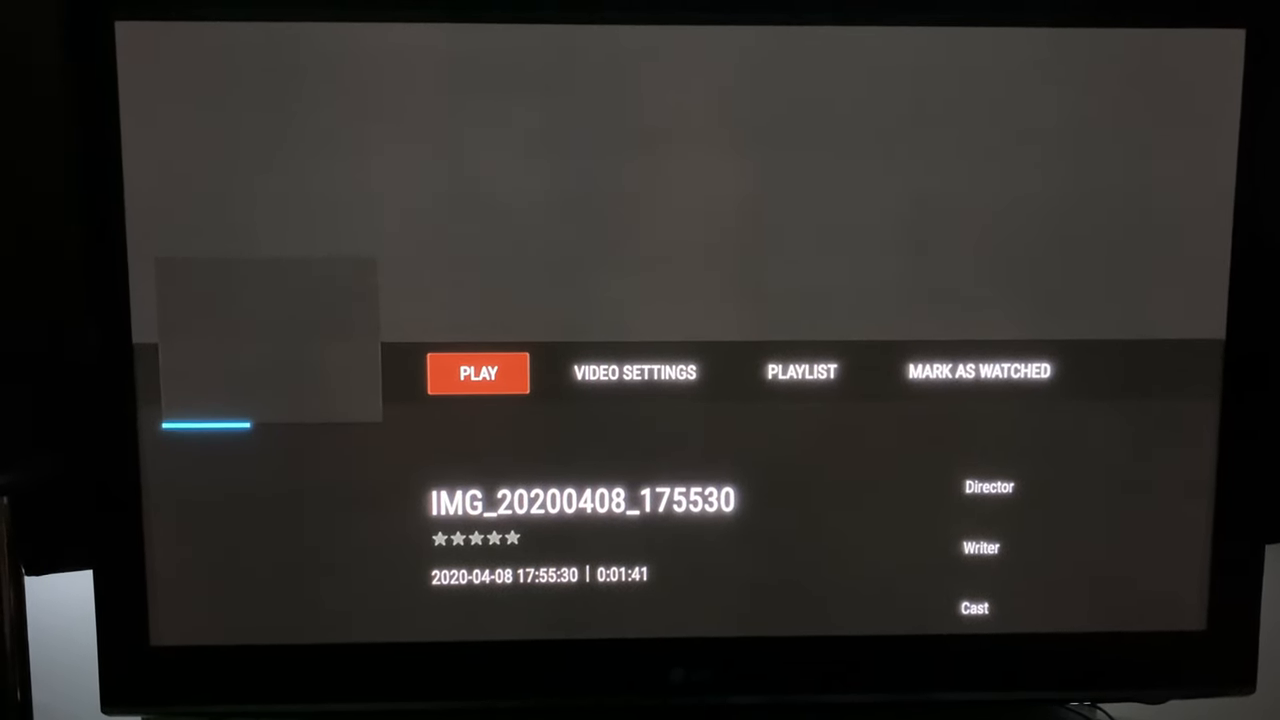
- Play the IMG_20200408_175530 test video from 0:00 instead of resuming
click(478, 373)
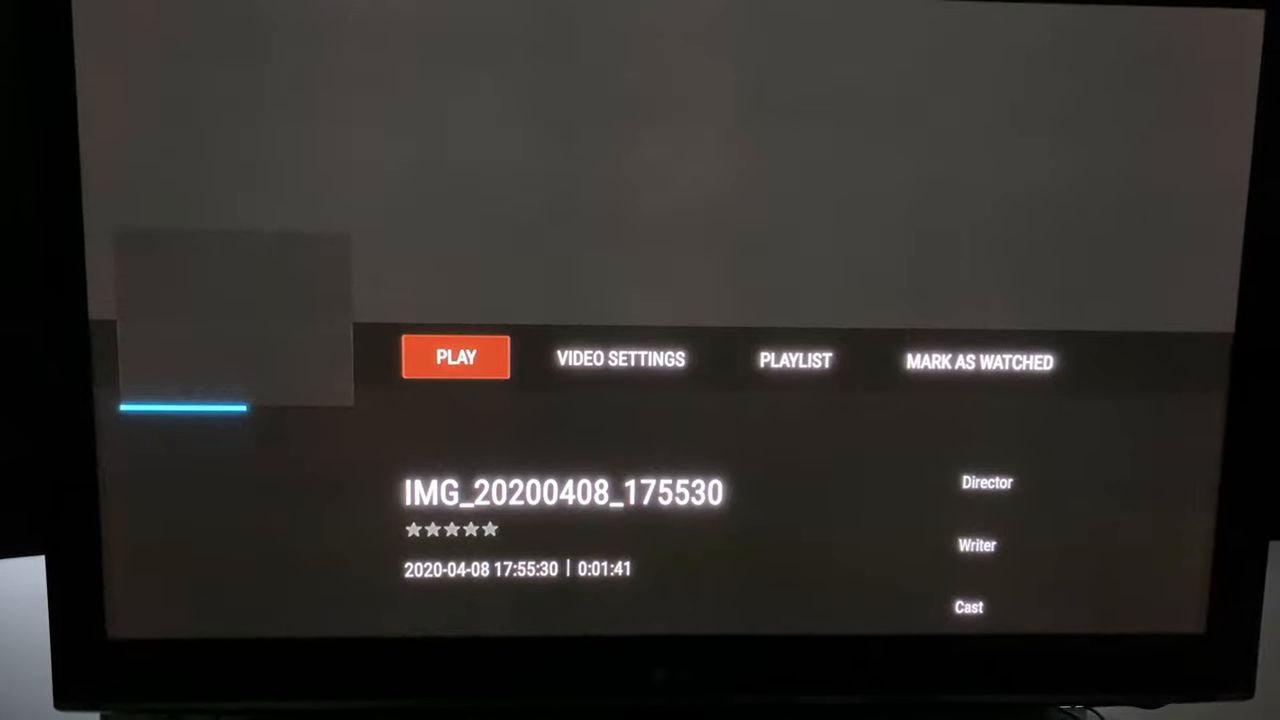
click(455, 358)
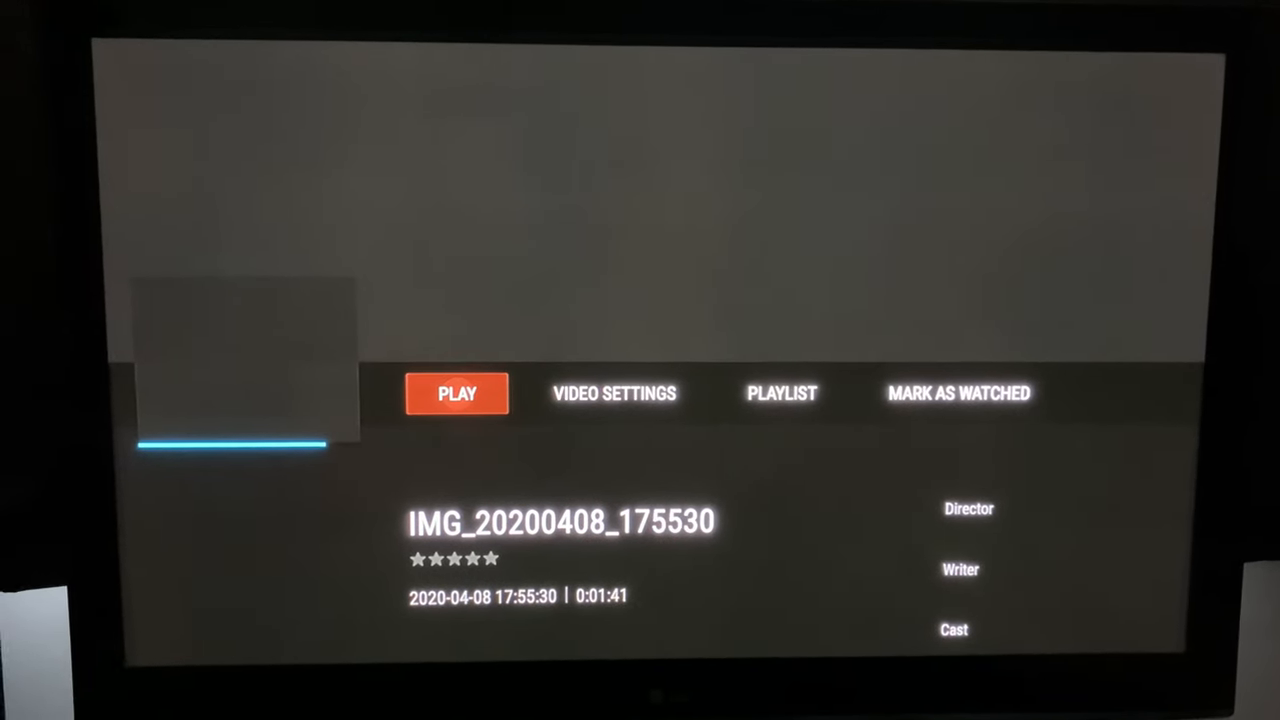
click(456, 393)
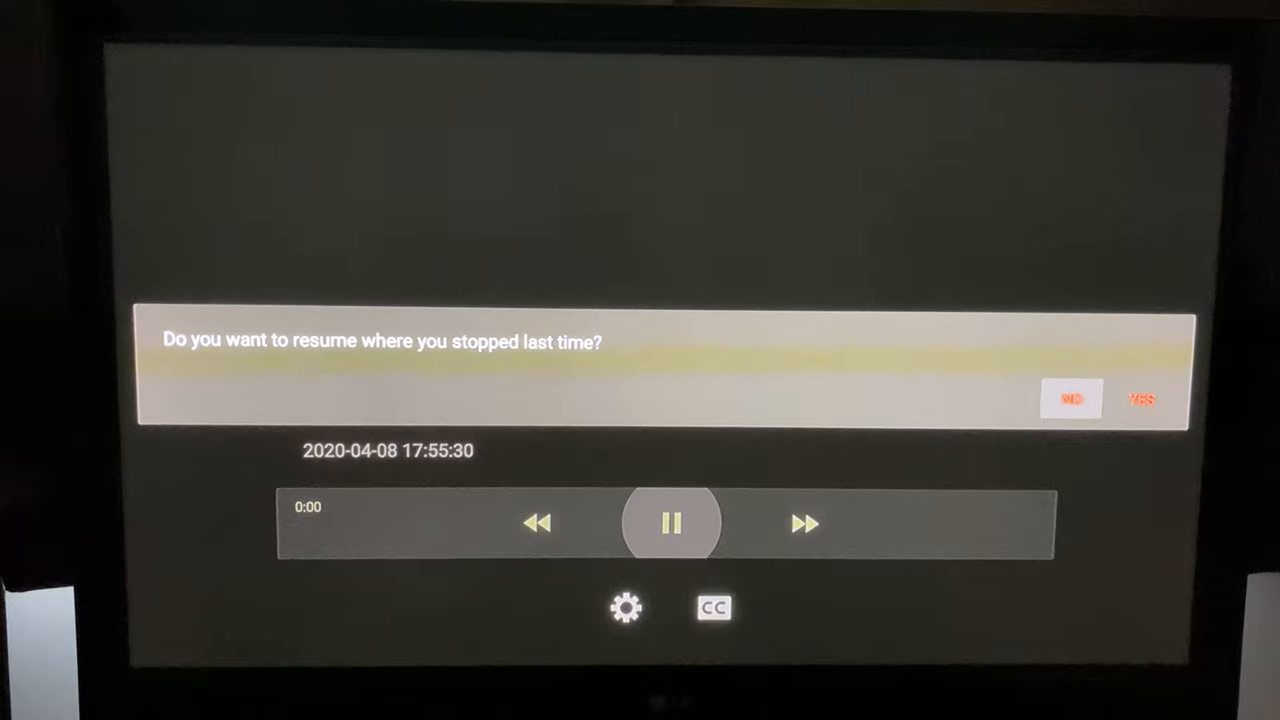
click(1140, 399)
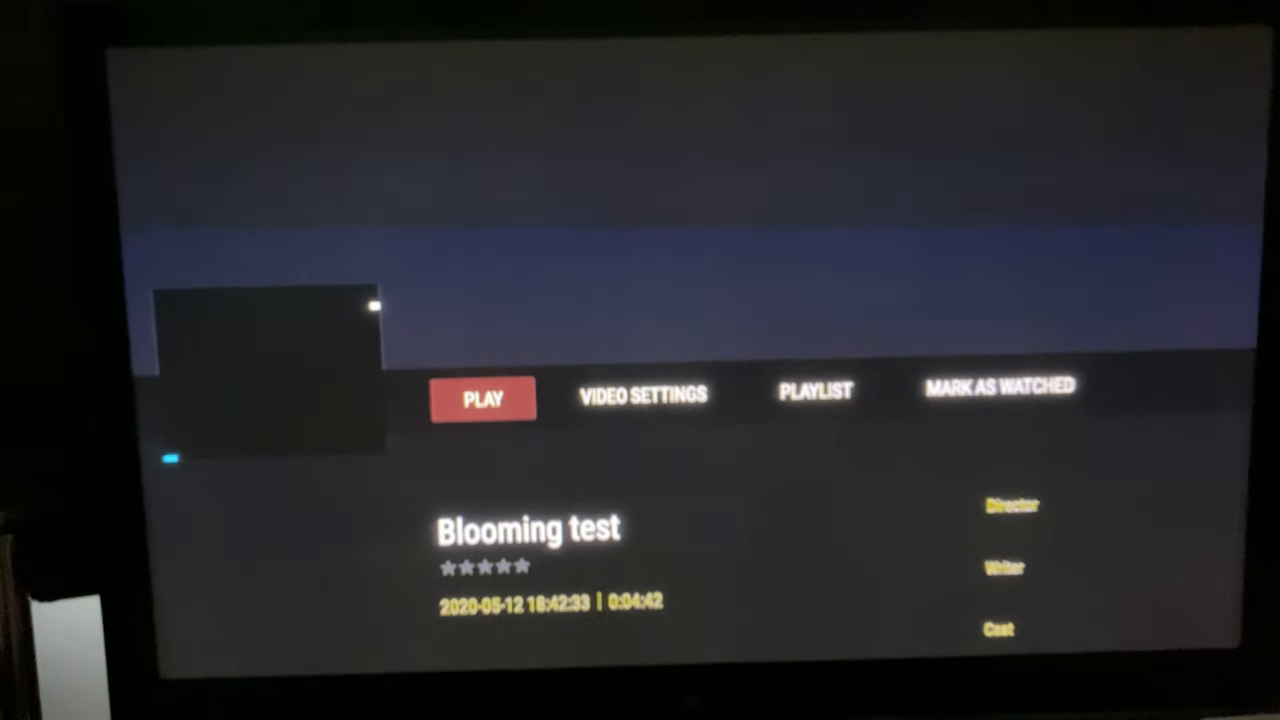
click(482, 398)
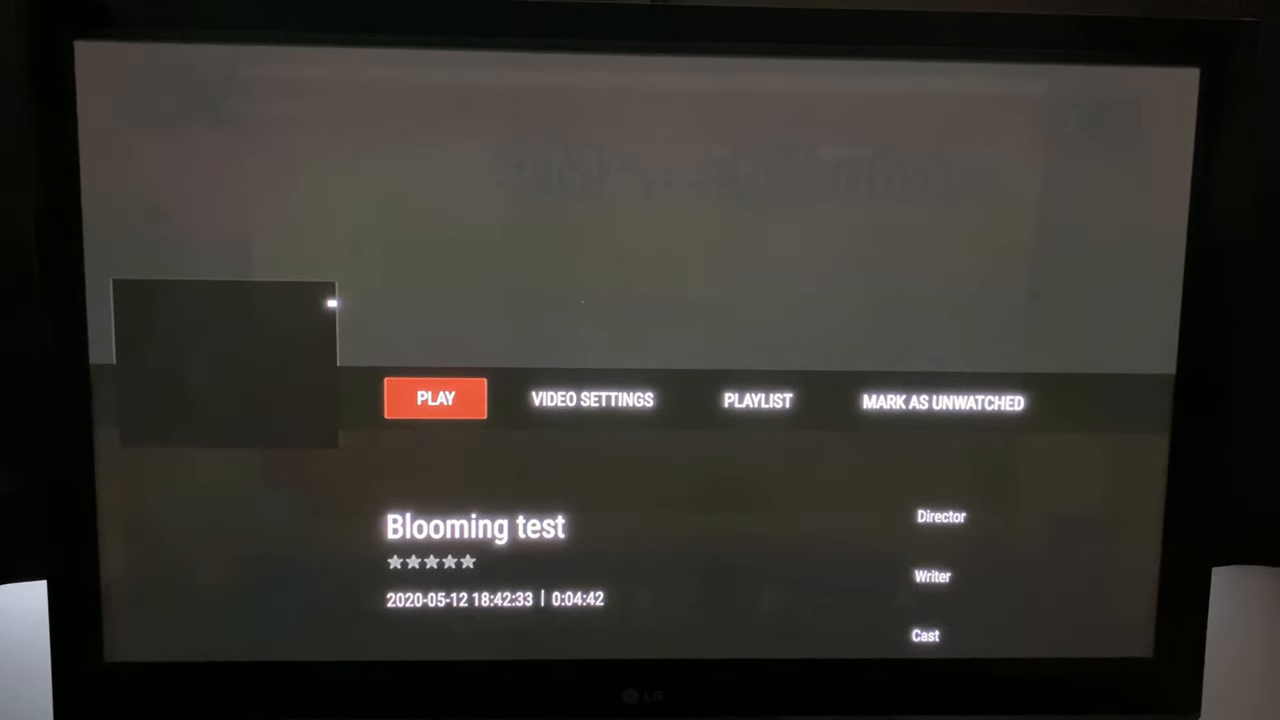
- Play the Blooming test video from its details page to show the OLED/LED/Q-LED title card
click(435, 398)
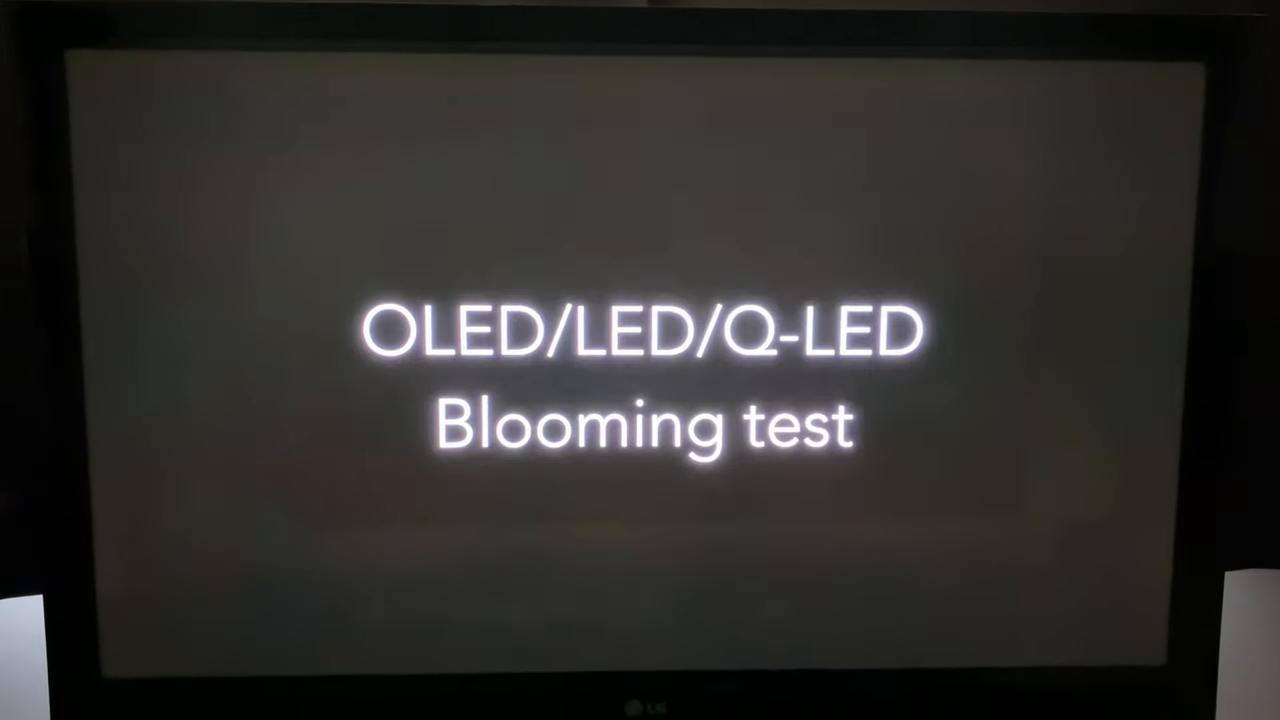